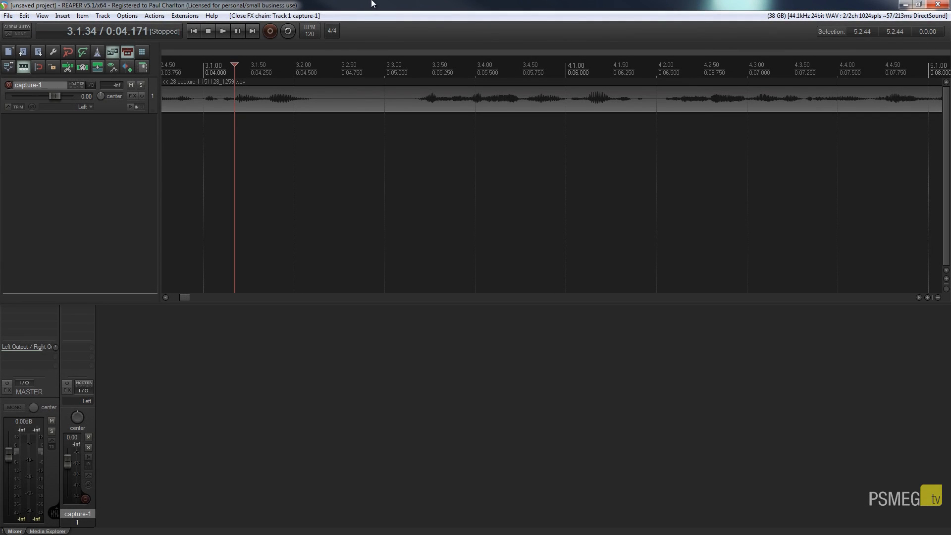
pyautogui.moveTo(450, 69)
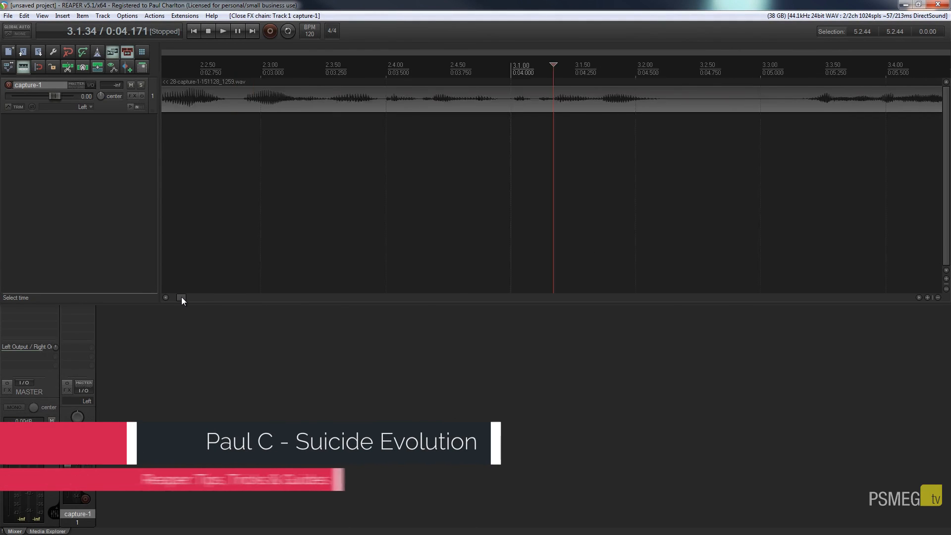
# - Play the voice recording from about two seconds in, then stop it
pyautogui.hscroll(-3)
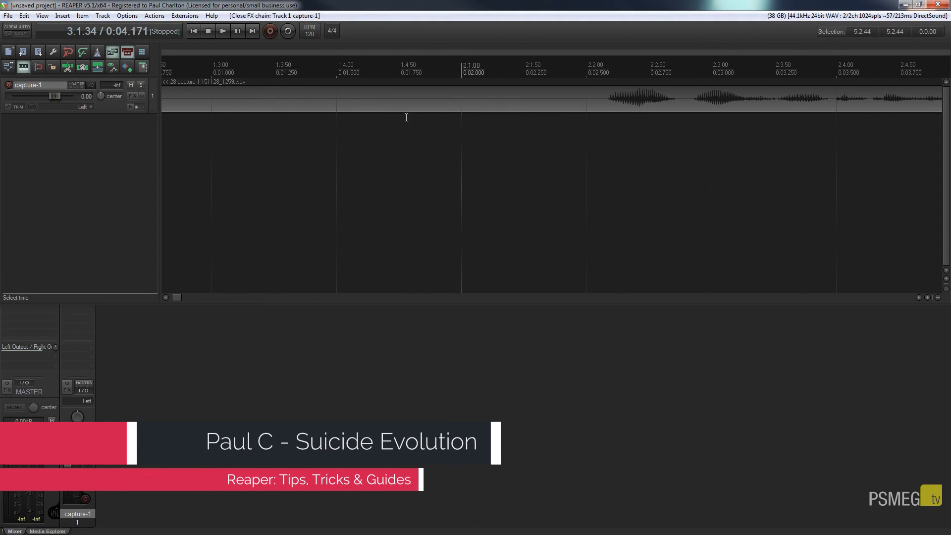
pyautogui.click(222, 31)
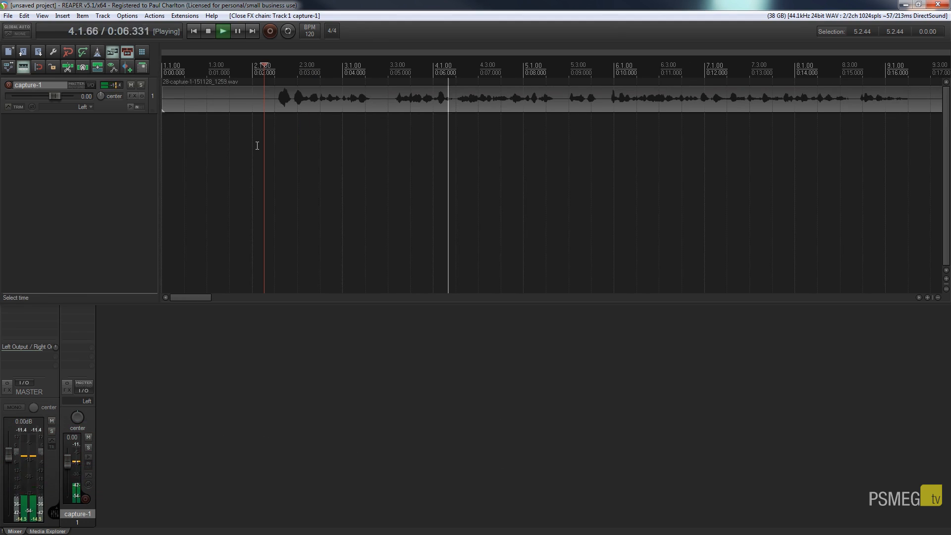
pyautogui.click(207, 31)
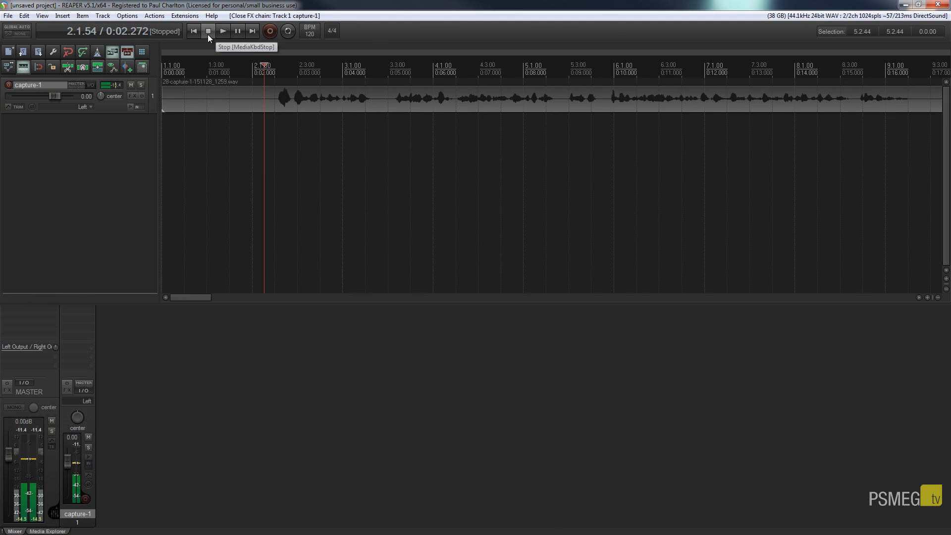
pyautogui.moveTo(268, 95)
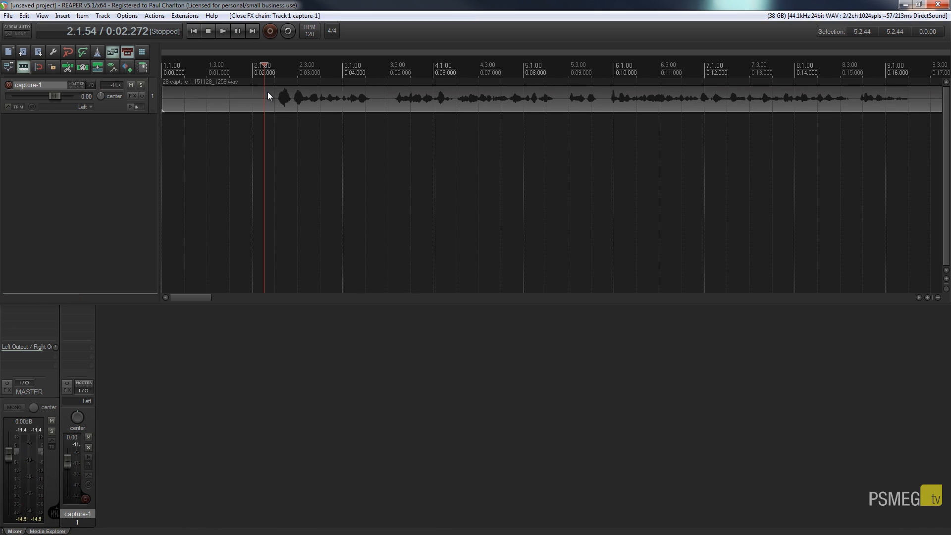
pyautogui.moveTo(191, 298)
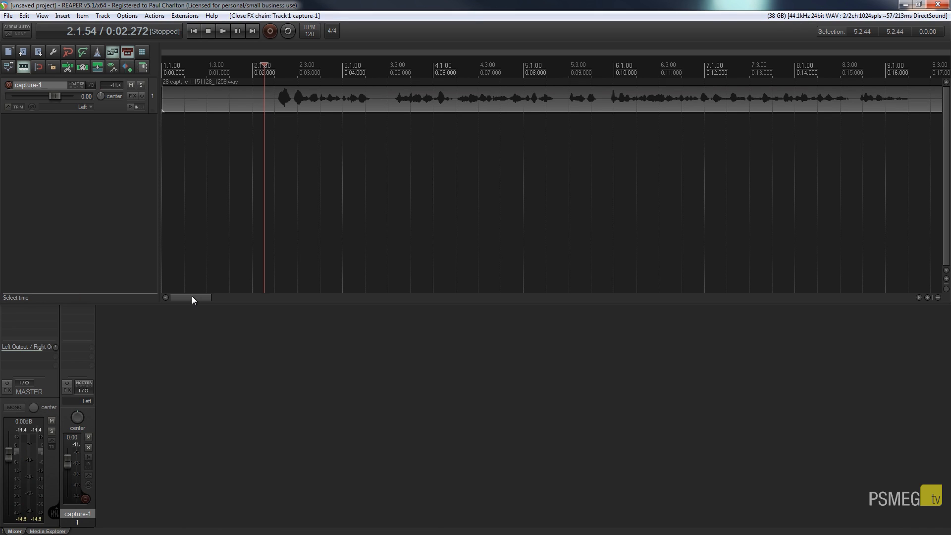
pyautogui.moveTo(281, 202)
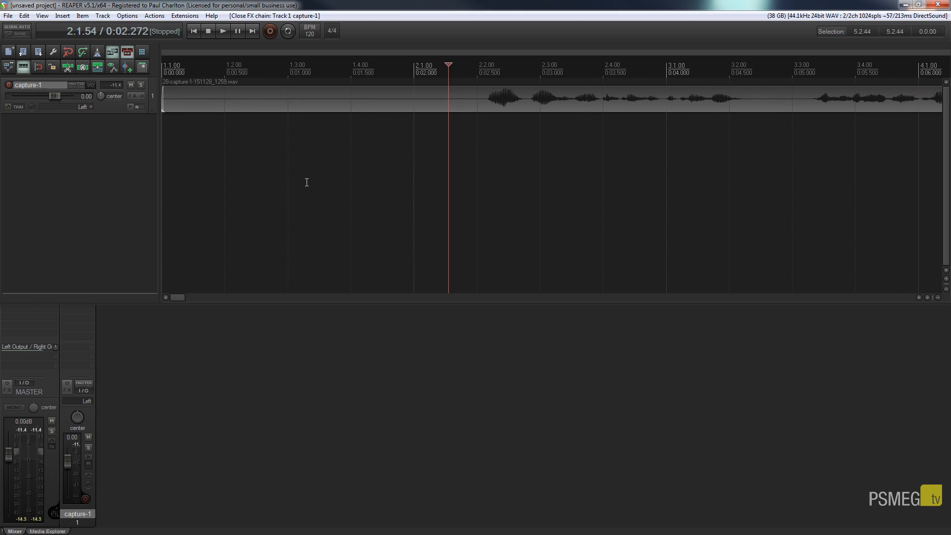
pyautogui.moveTo(238, 134)
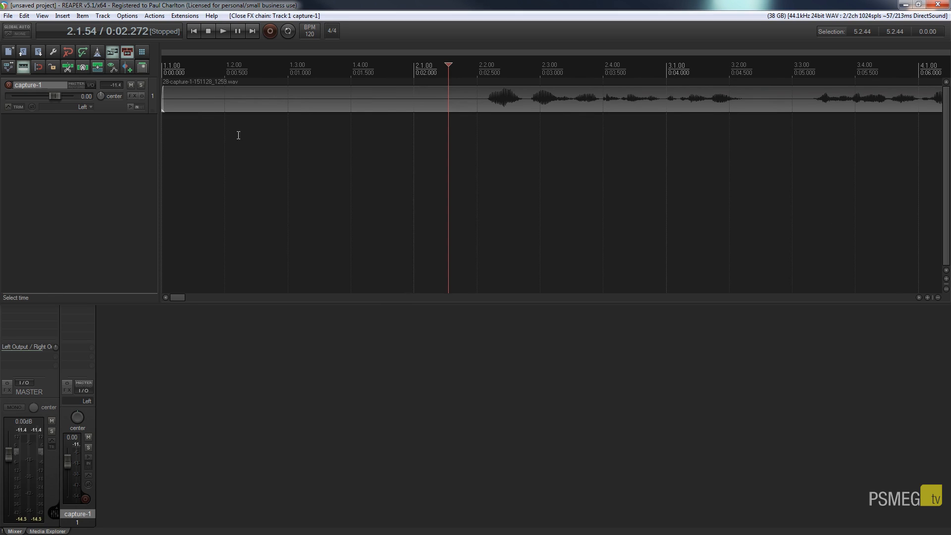
pyautogui.moveTo(474, 128)
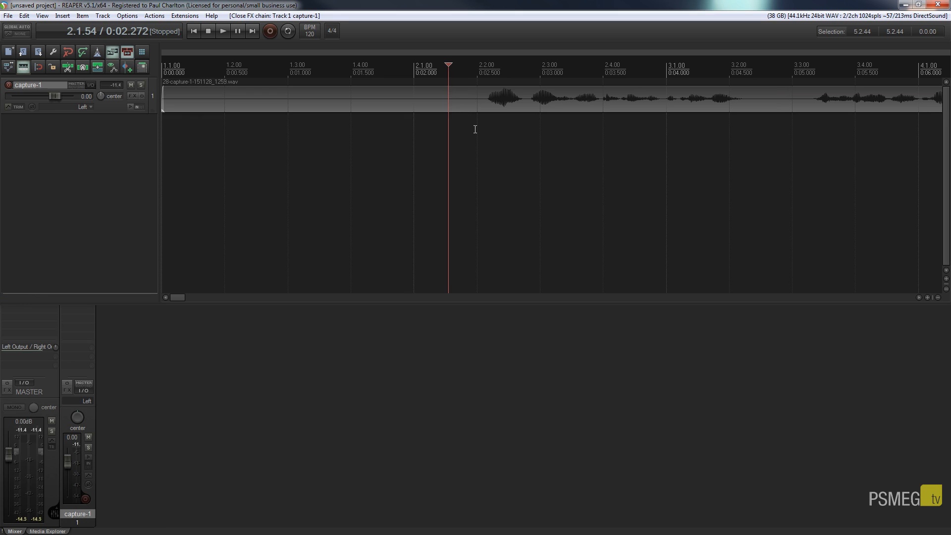
pyautogui.moveTo(351, 151)
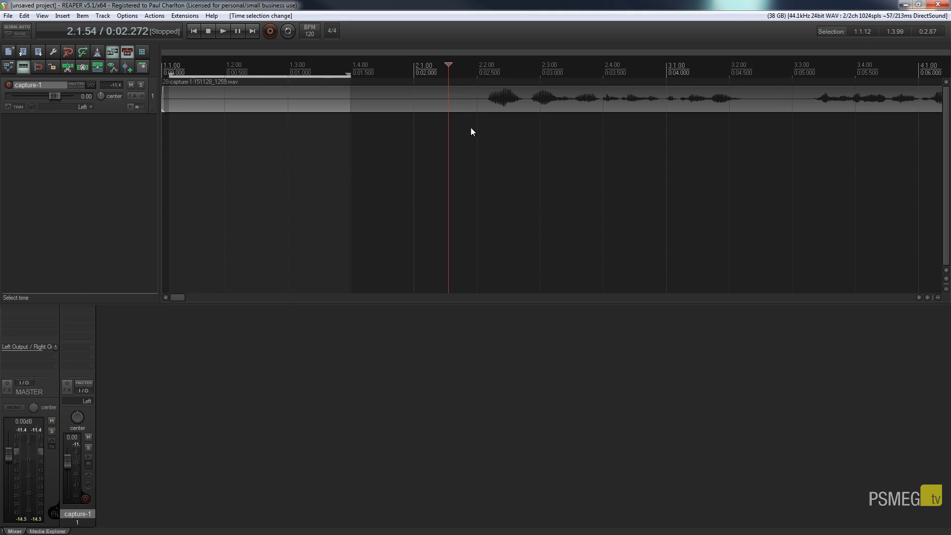
pyautogui.moveTo(287, 31)
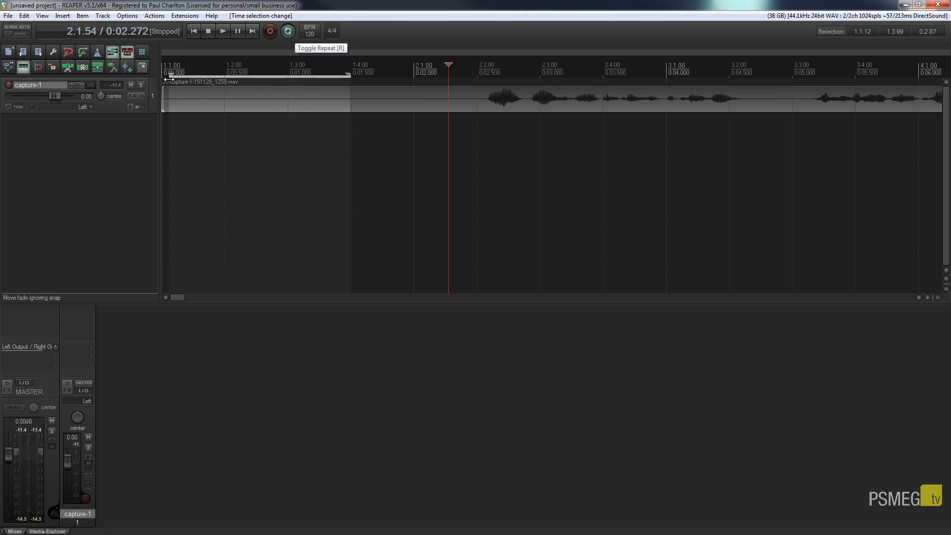
pyautogui.moveTo(167, 156)
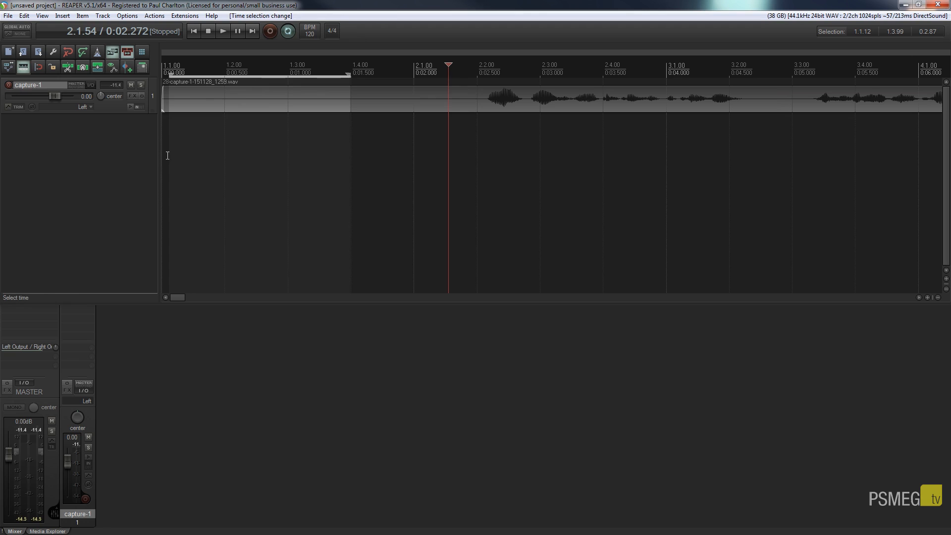
# - Bring up the FX list for the capture-1 vocal track
pyautogui.click(169, 69)
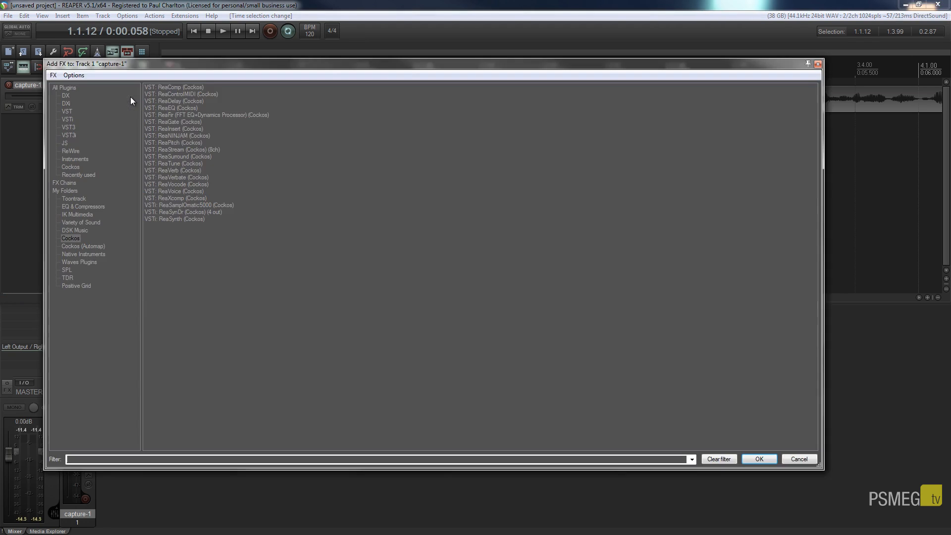
pyautogui.moveTo(174, 157)
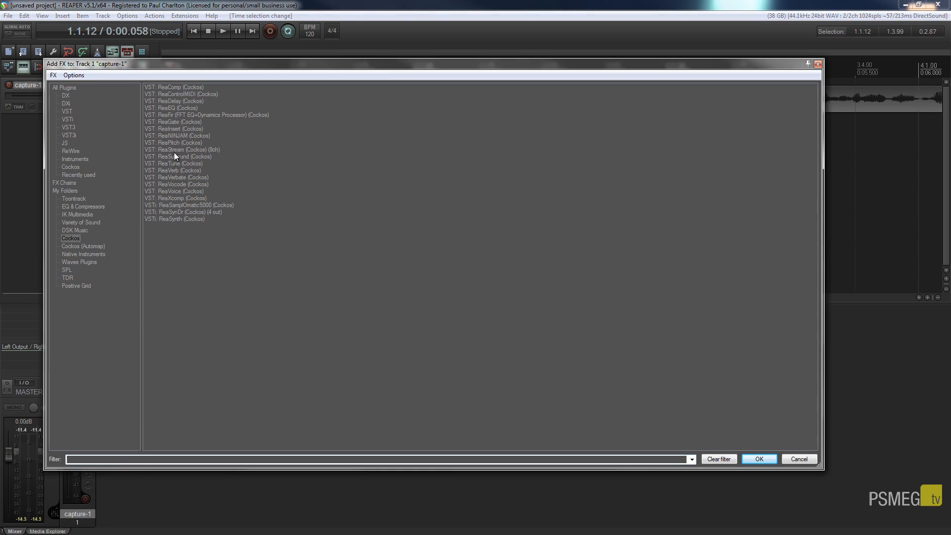
pyautogui.moveTo(169, 117)
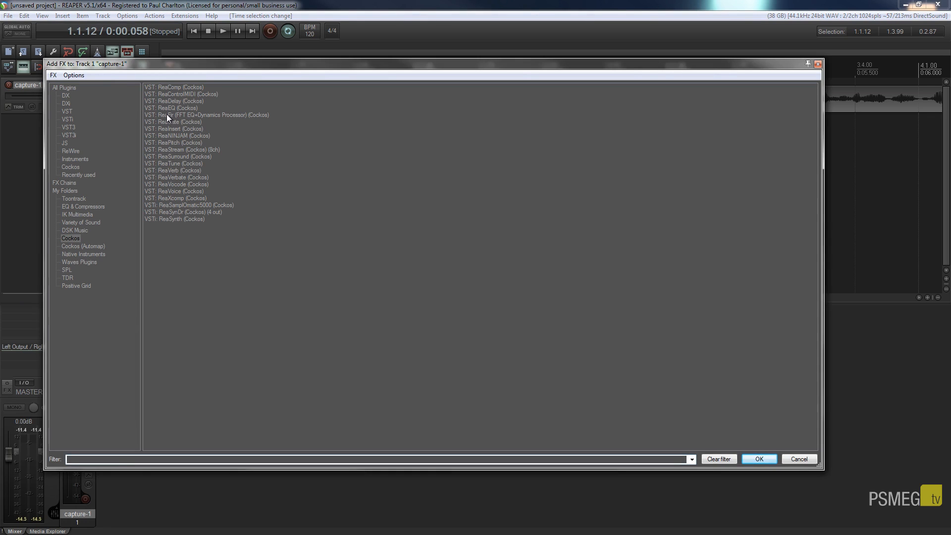
# - Load VST: ReaFir (FFT EQ+Dynamics Processor) from the Cockos folder onto the track
pyautogui.doubleClick(206, 114)
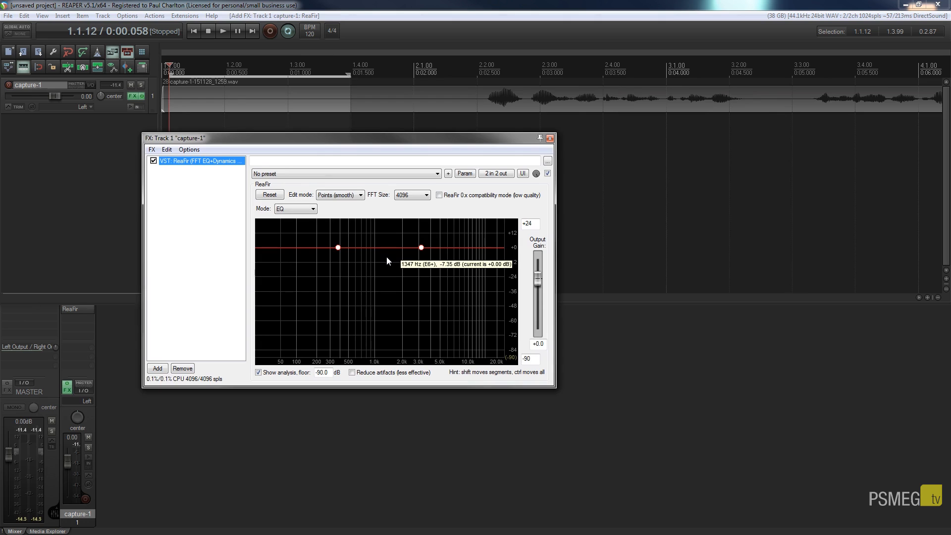
pyautogui.moveTo(315, 241)
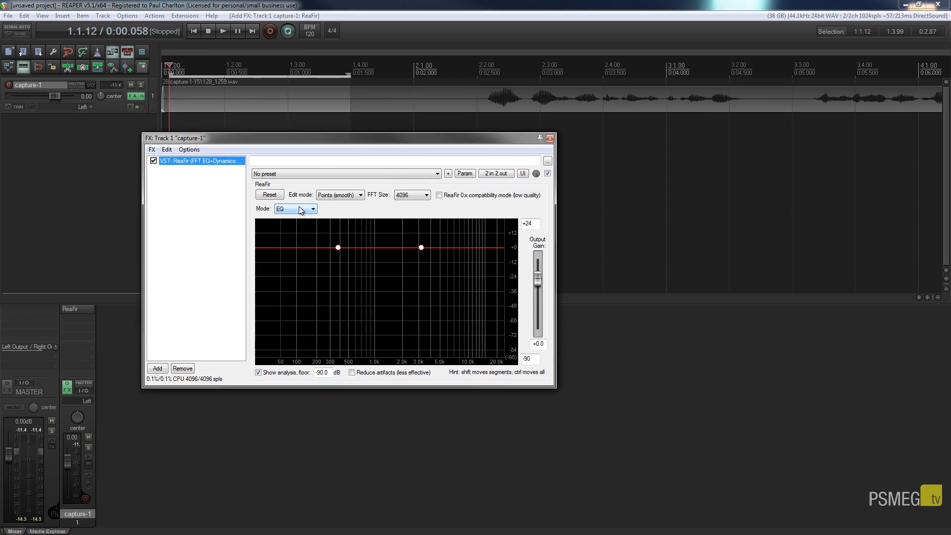
pyautogui.moveTo(285, 211)
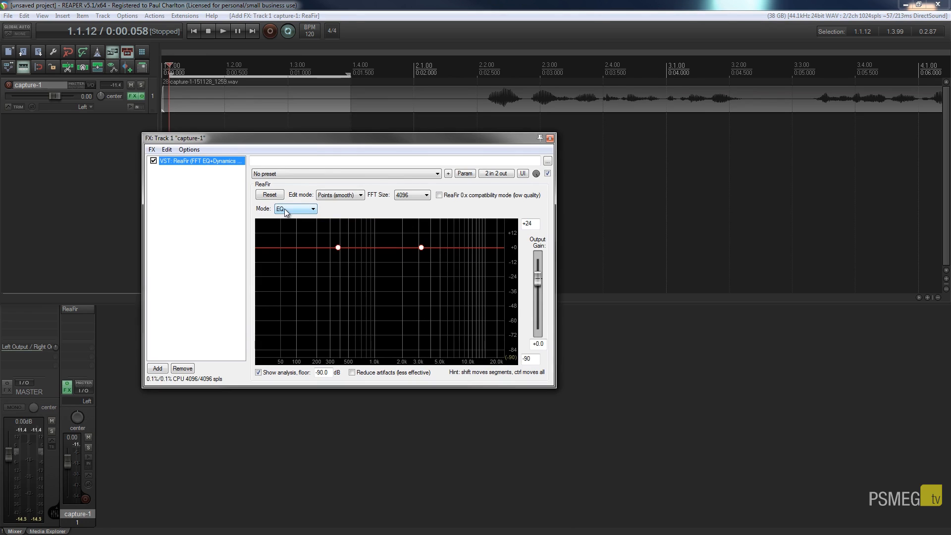
# - Set ReaFir's Mode dropdown from EQ to Subtract
pyautogui.click(312, 209)
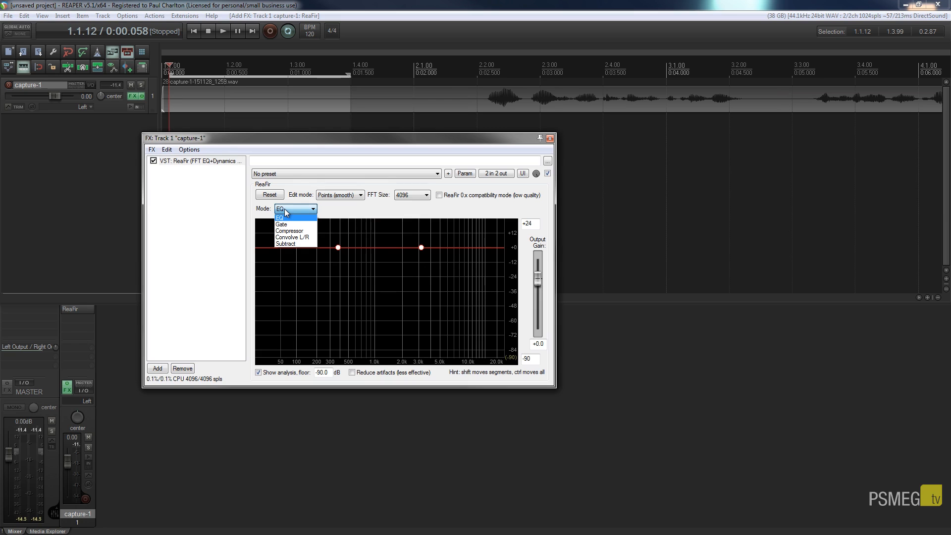
pyautogui.click(285, 243)
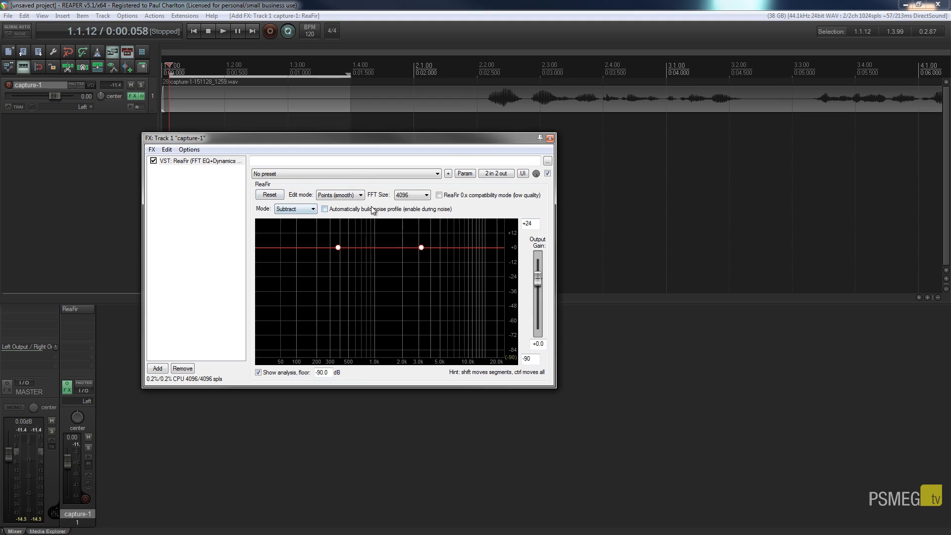
pyautogui.moveTo(345, 210)
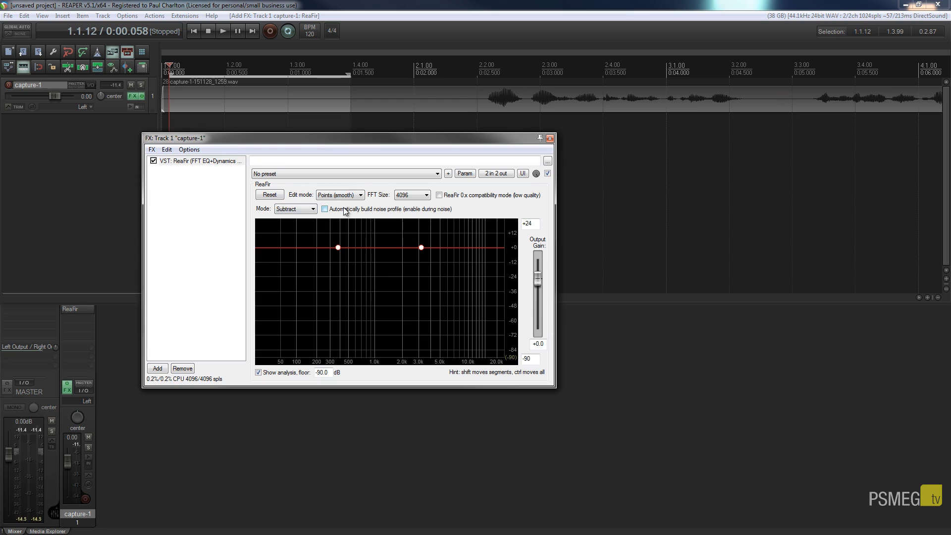
# - Enable 'Automatically build noise profile (enable during noise)' in ReaFir
pyautogui.click(325, 209)
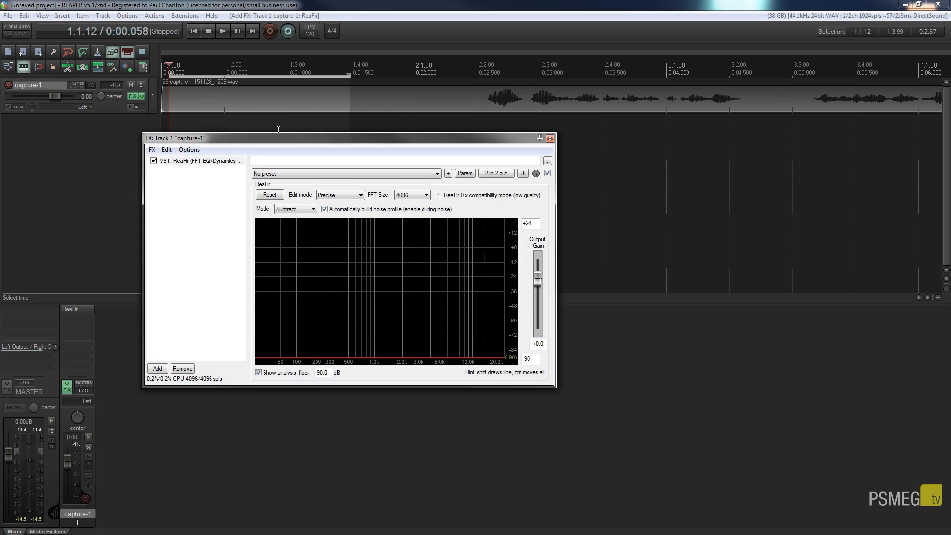
pyautogui.moveTo(219, 147)
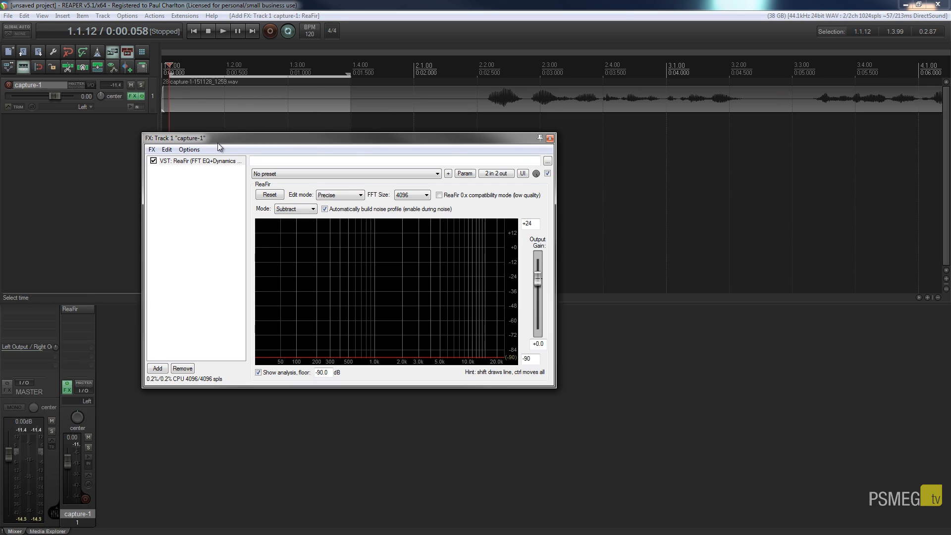
pyautogui.moveTo(489, 125)
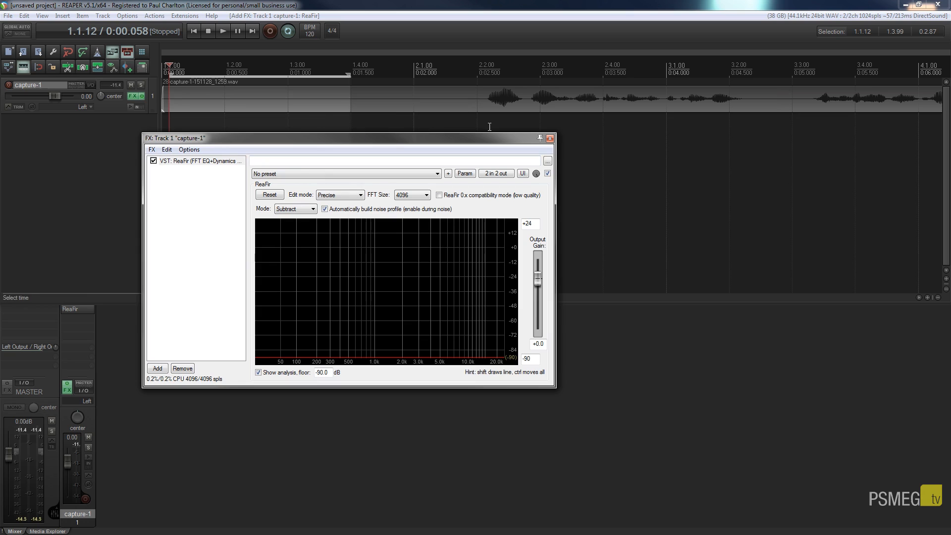
pyautogui.moveTo(497, 126)
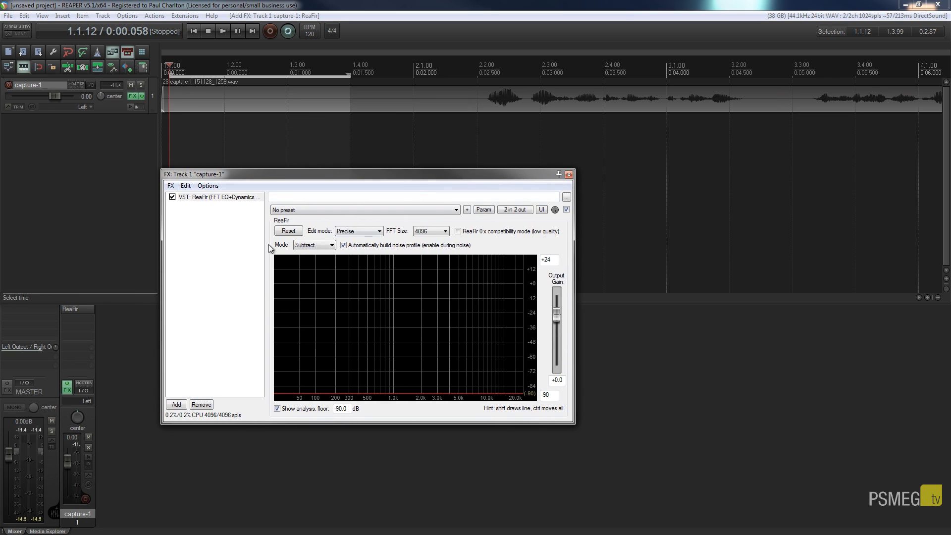
pyautogui.moveTo(171, 112)
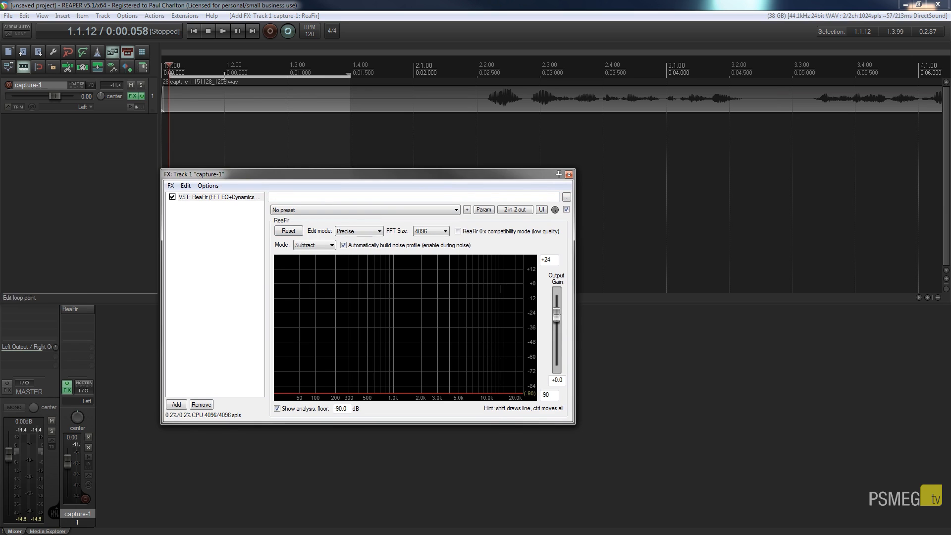
pyautogui.moveTo(493, 246)
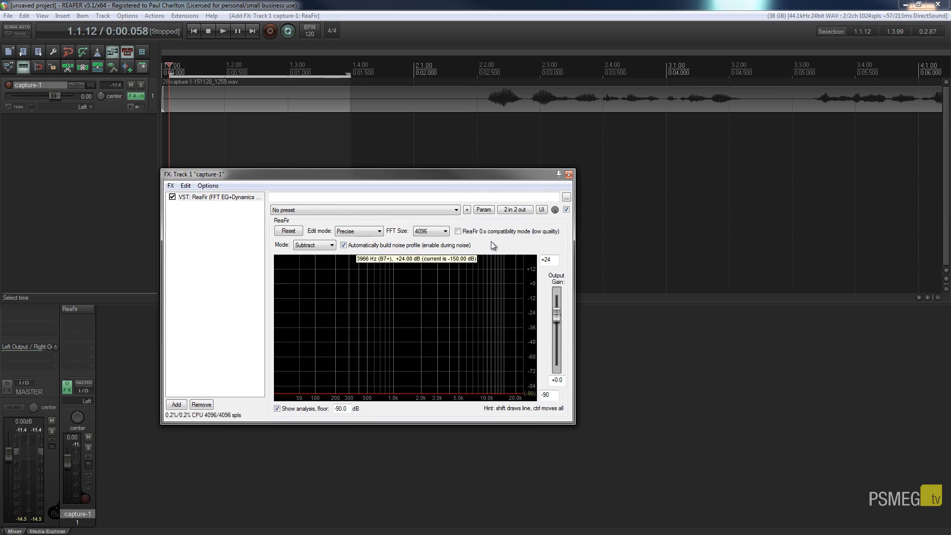
pyautogui.moveTo(328, 380)
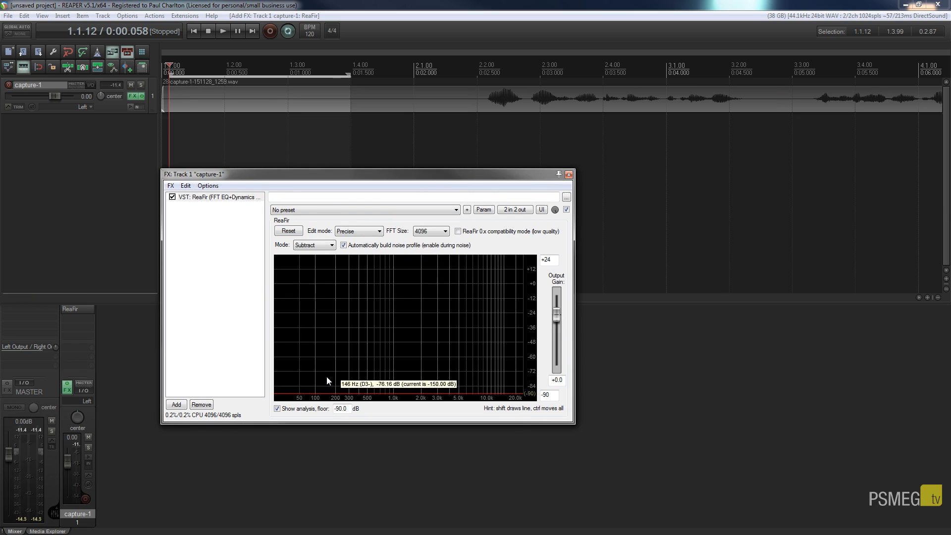
pyautogui.moveTo(247, 115)
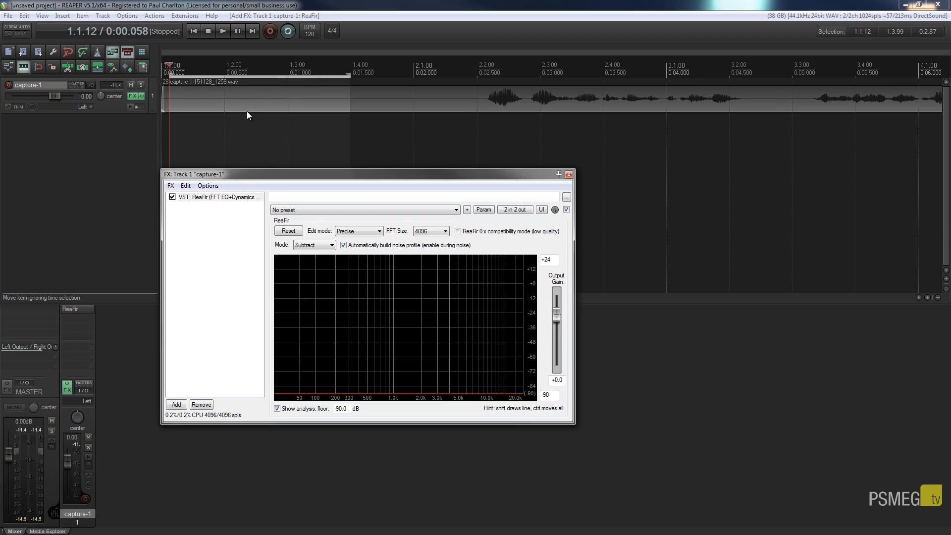
pyautogui.moveTo(311, 390)
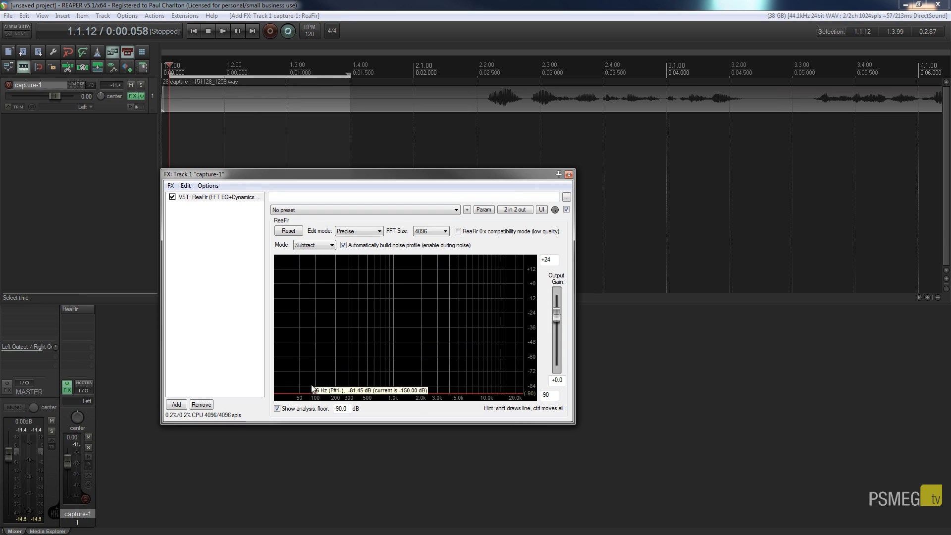
pyautogui.moveTo(346, 386)
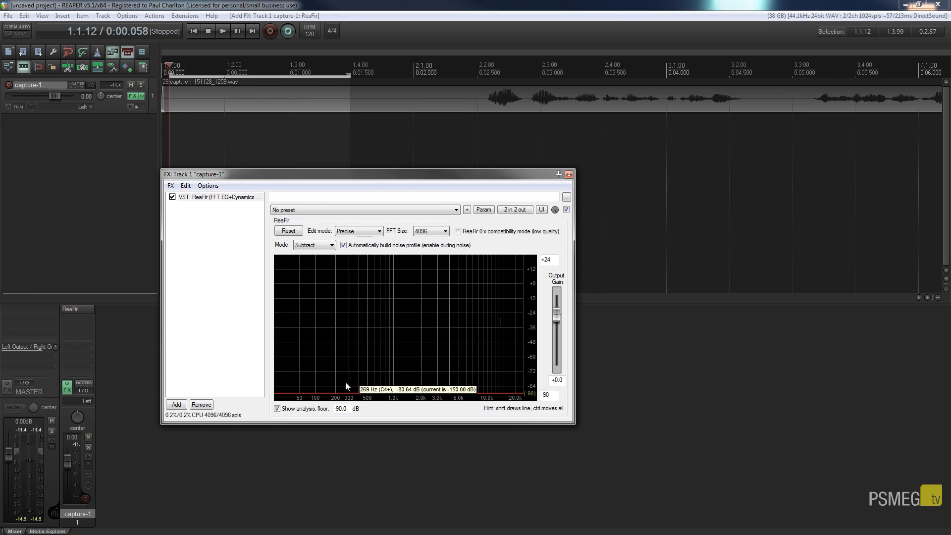
# - Play the hum-only opening so ReaFir builds its noise profile, then stop
pyautogui.click(221, 31)
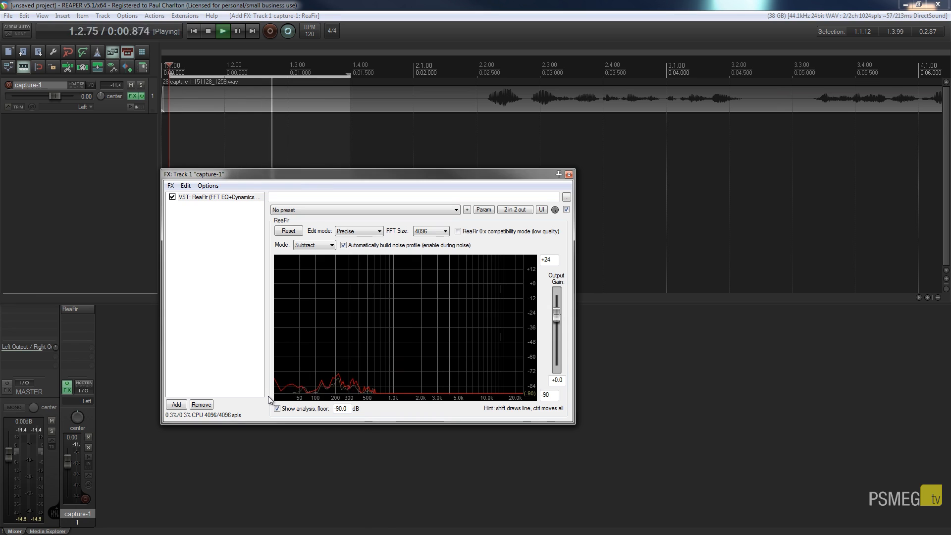
pyautogui.click(207, 30)
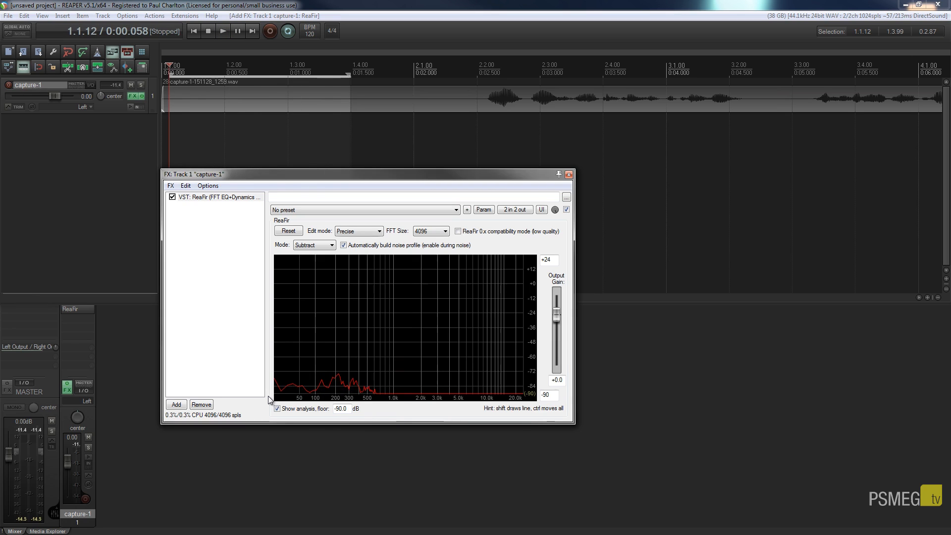
pyautogui.moveTo(317, 380)
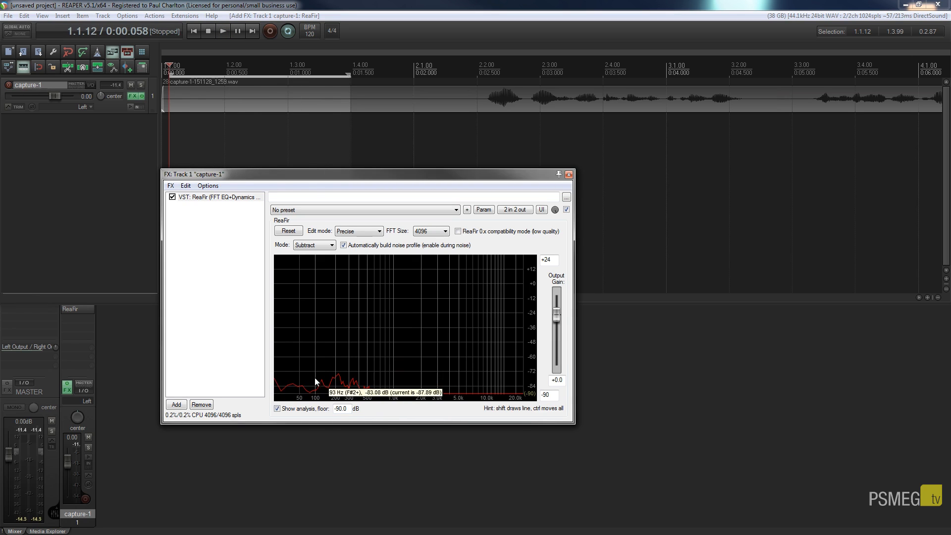
pyautogui.moveTo(371, 389)
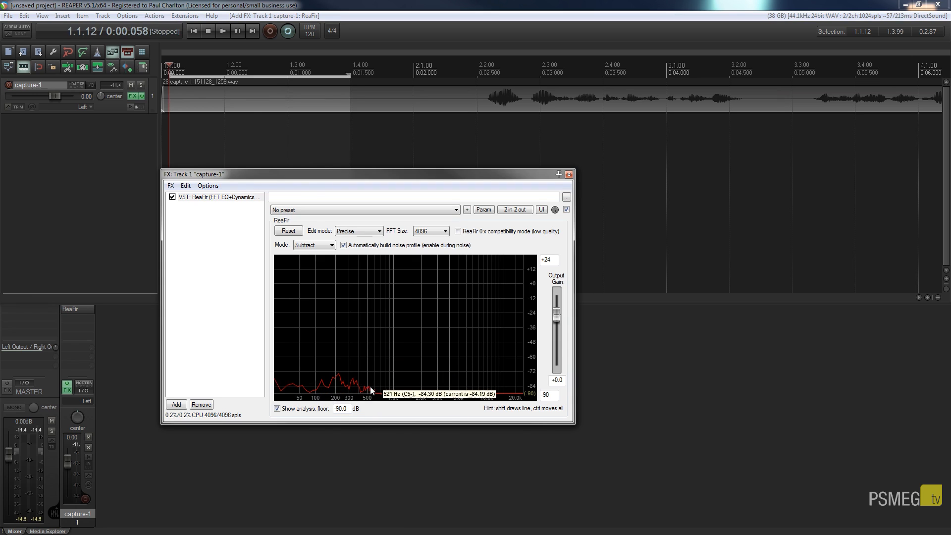
pyautogui.moveTo(294, 325)
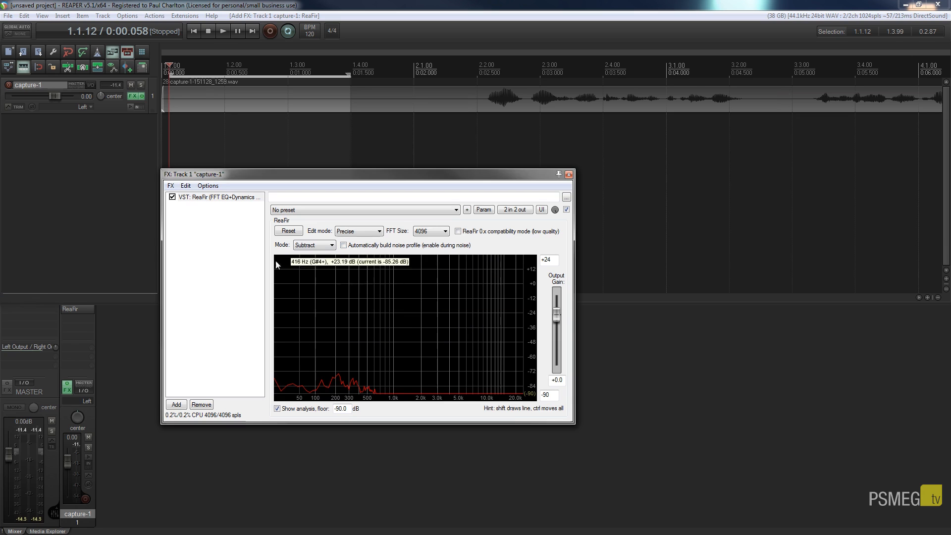
pyautogui.moveTo(221, 193)
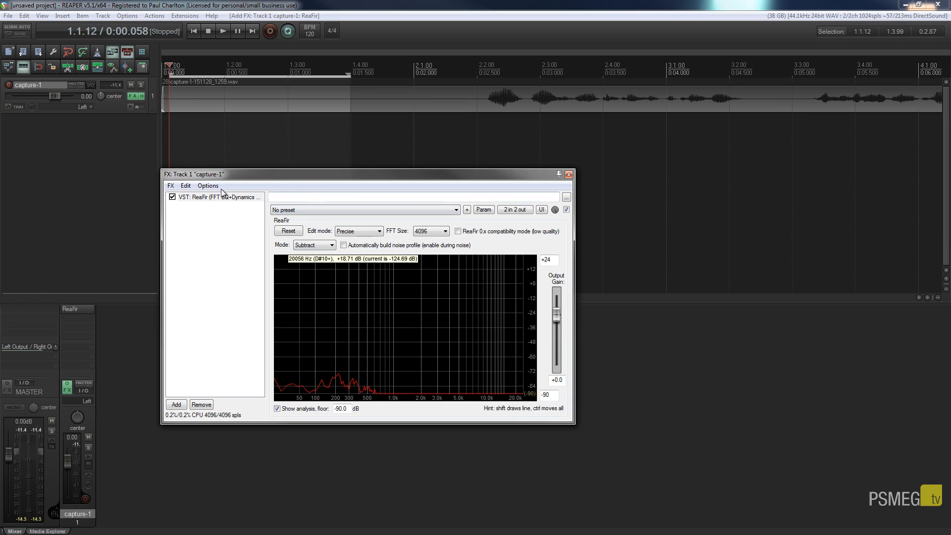
pyautogui.moveTo(471, 115)
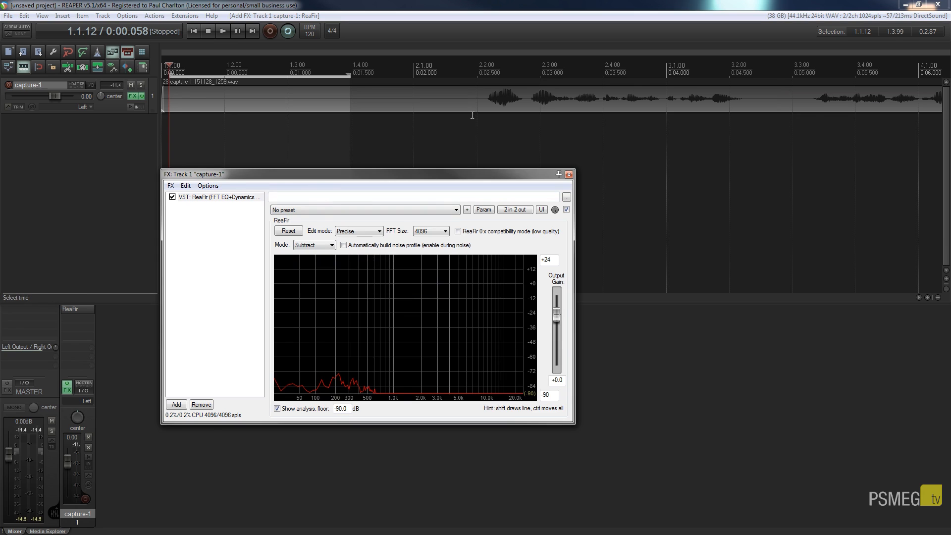
pyautogui.moveTo(349, 367)
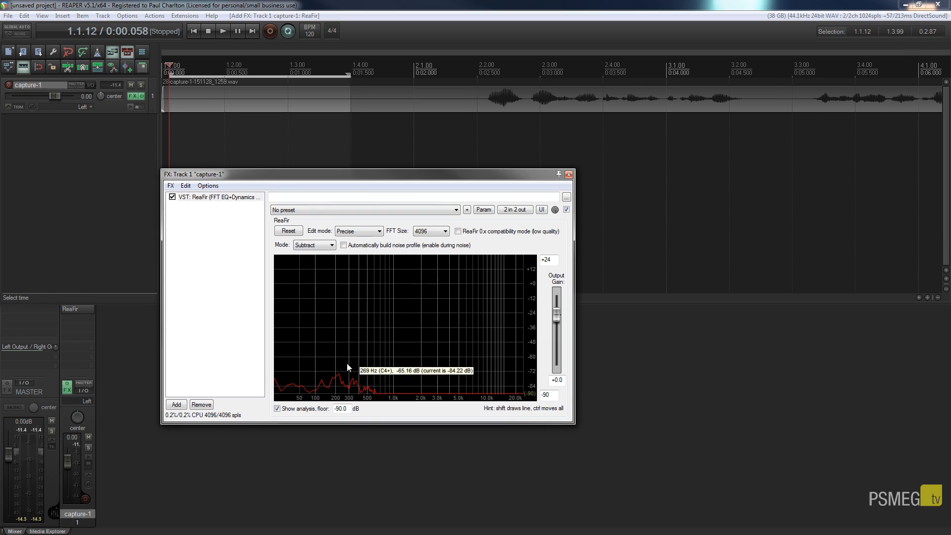
pyautogui.moveTo(286, 375)
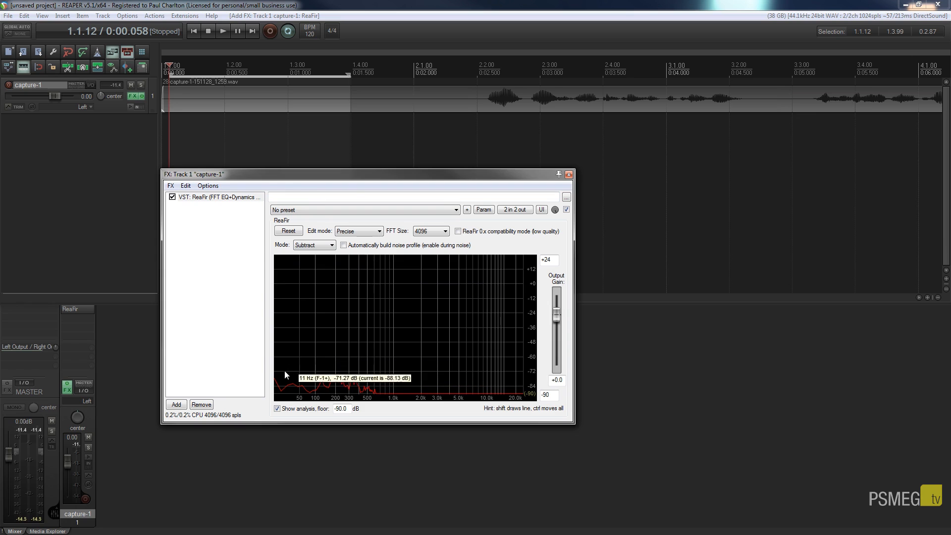
pyautogui.moveTo(364, 367)
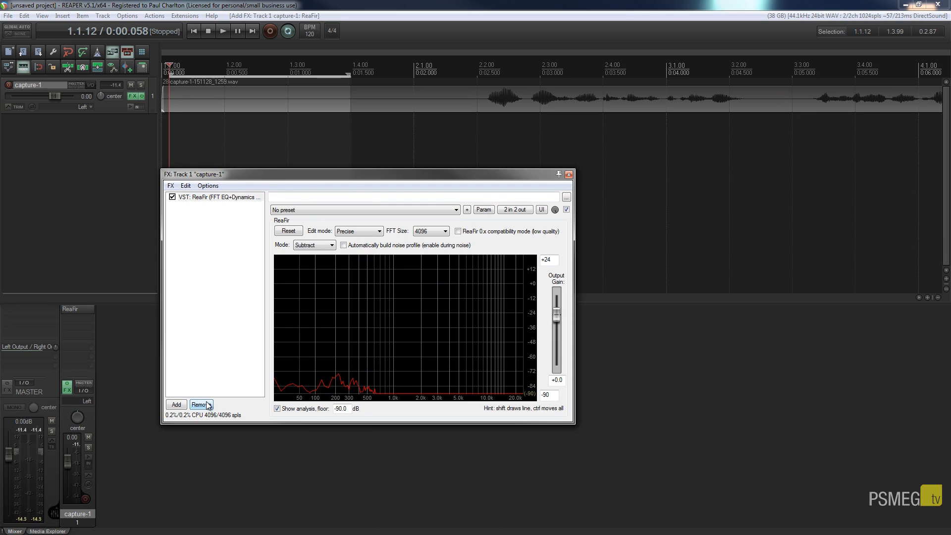
pyautogui.click(222, 31)
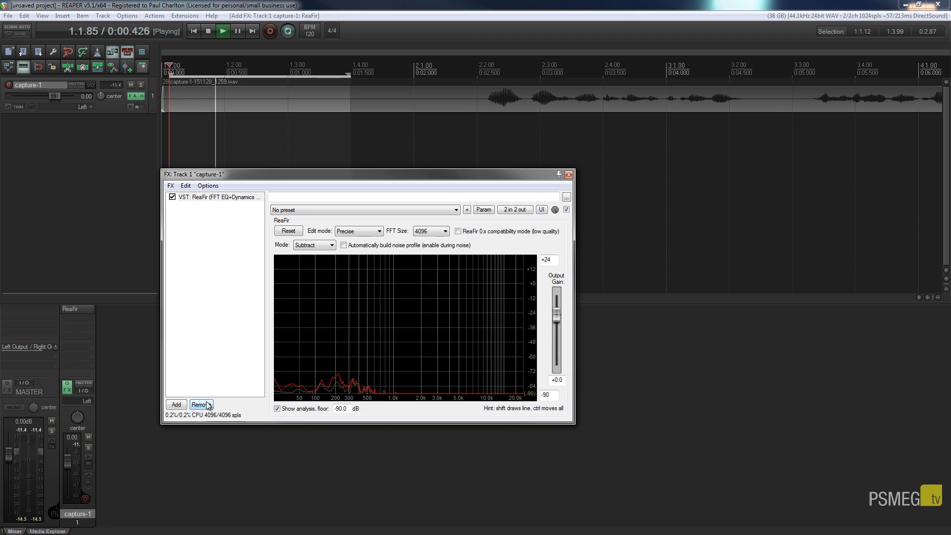
pyautogui.click(237, 31)
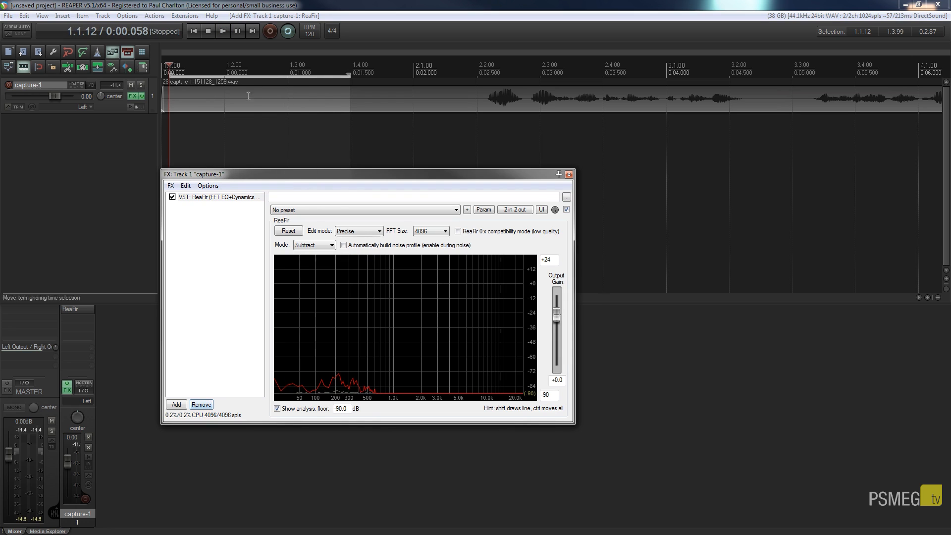
pyautogui.click(223, 31)
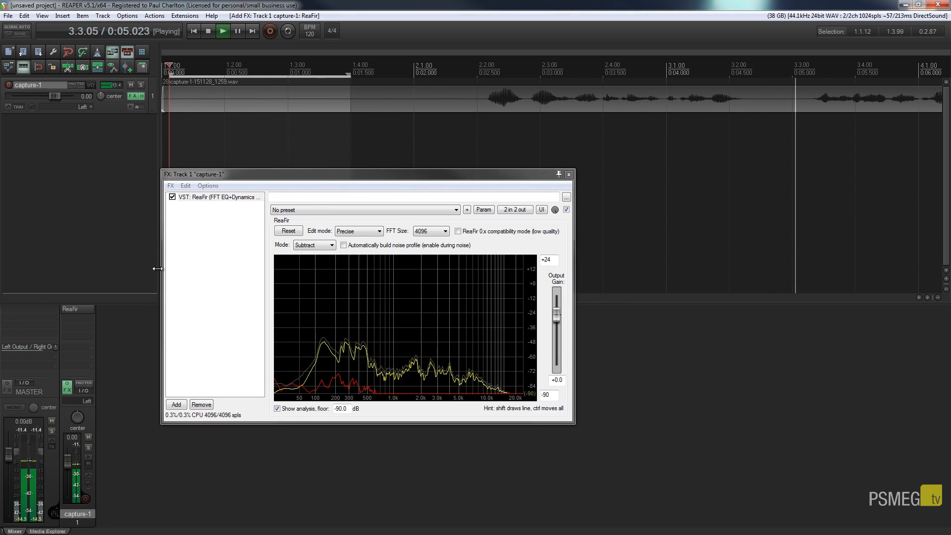
pyautogui.click(209, 31)
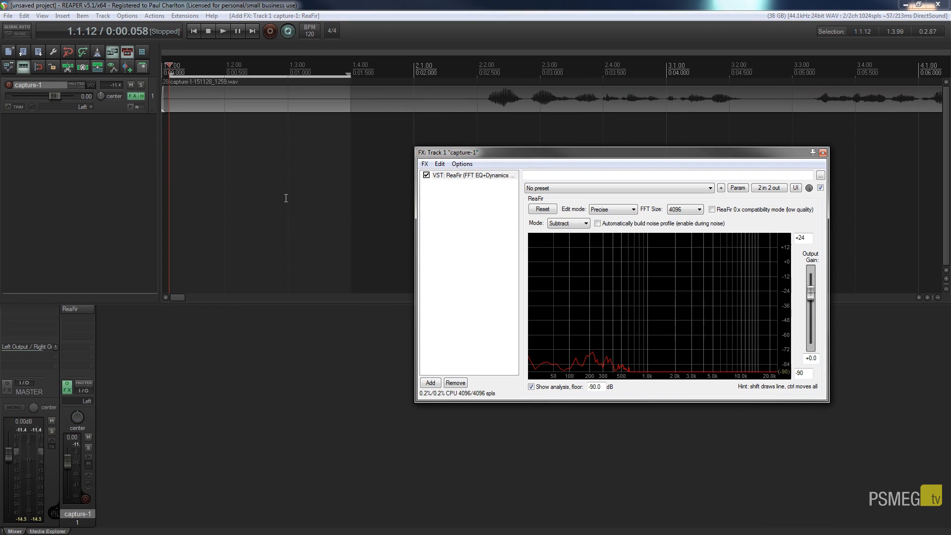
pyautogui.moveTo(289, 213)
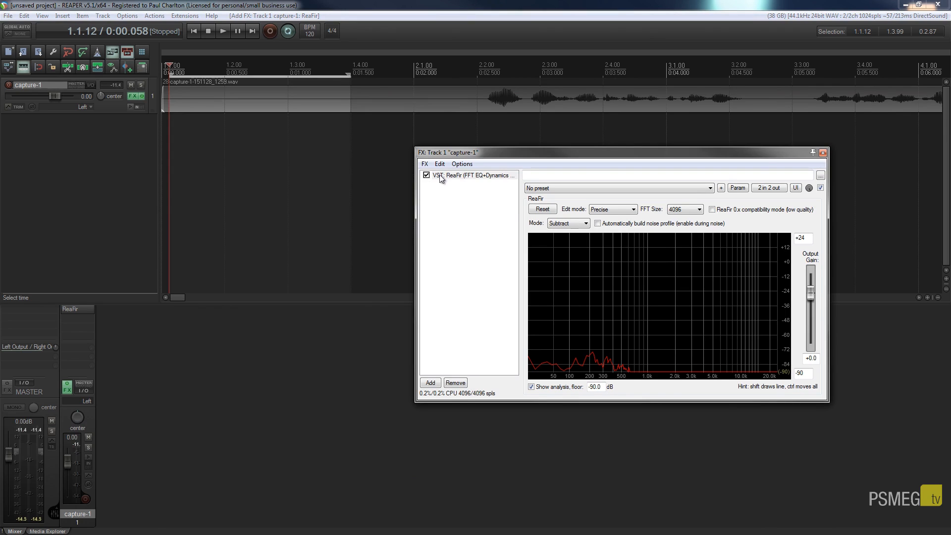
pyautogui.moveTo(420, 183)
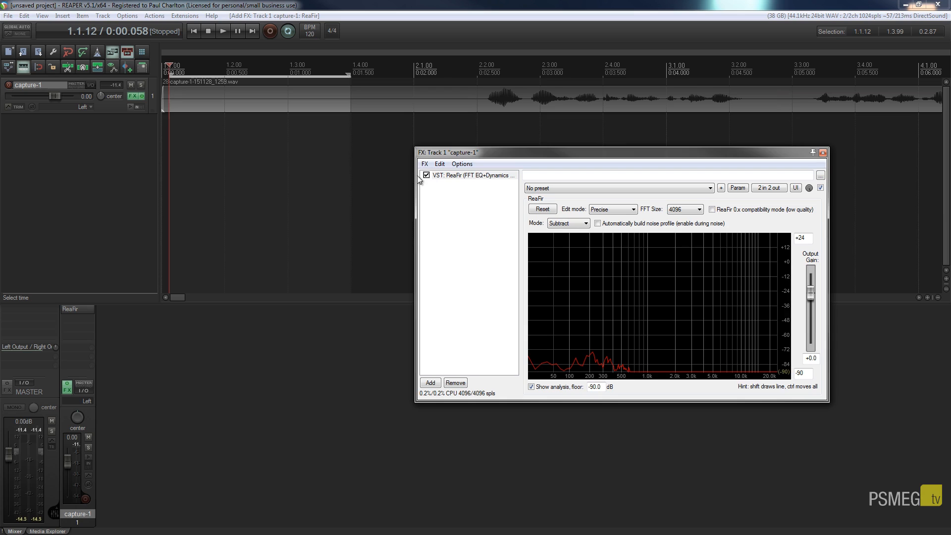
# - Bypass ReaFir, play the raw hum for comparison, re-enable it and stop
pyautogui.click(426, 174)
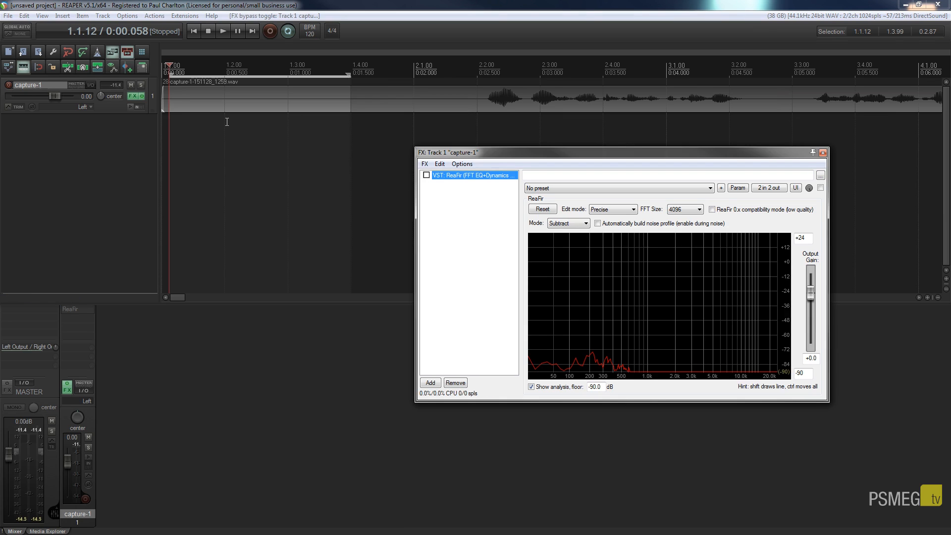
pyautogui.moveTo(223, 31)
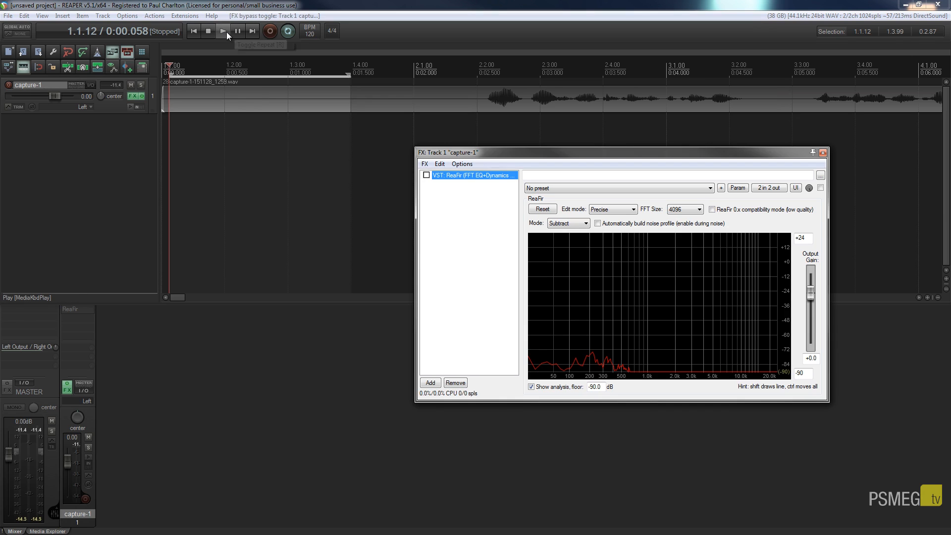
pyautogui.click(222, 31)
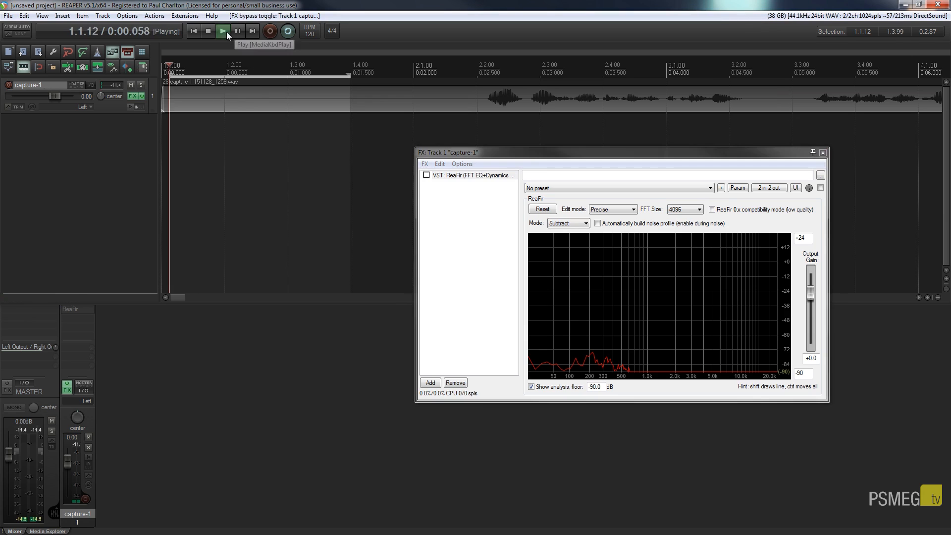
pyautogui.click(222, 30)
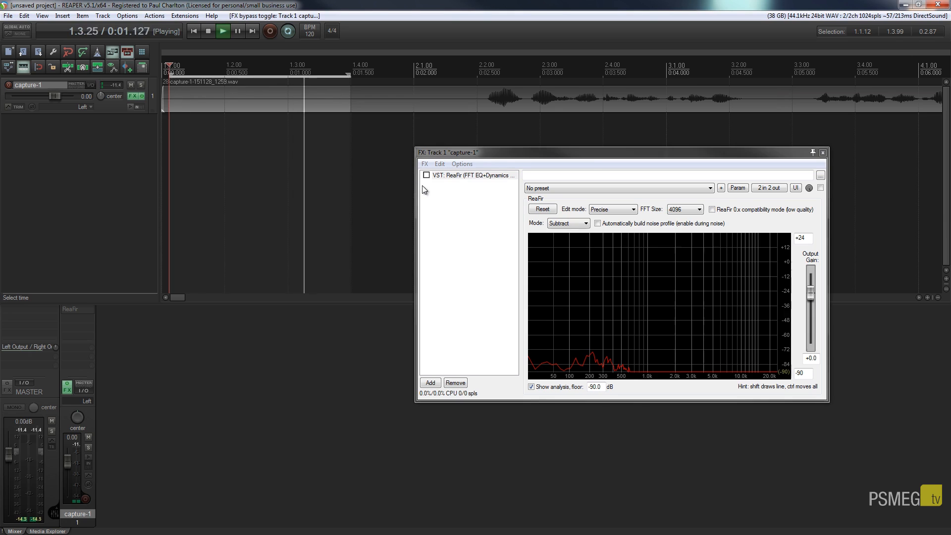
pyautogui.click(426, 174)
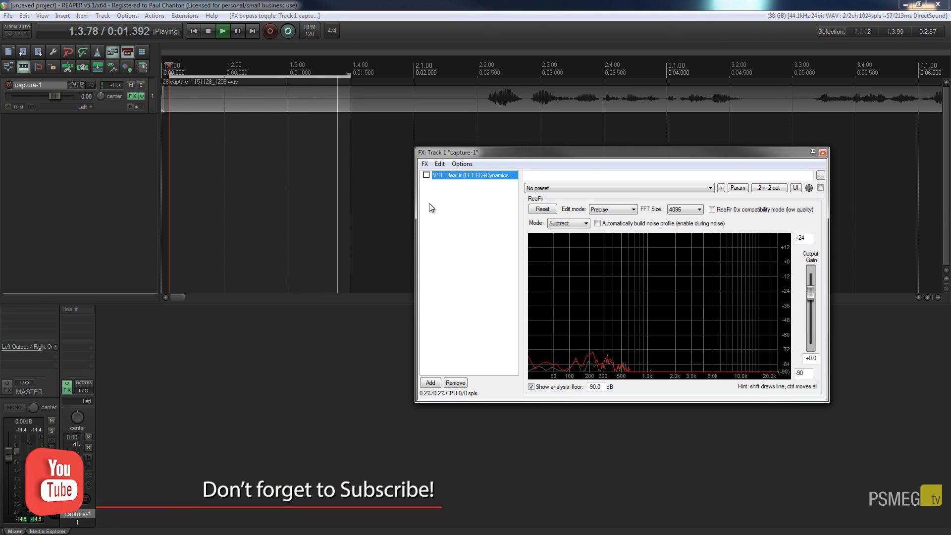
pyautogui.click(207, 31)
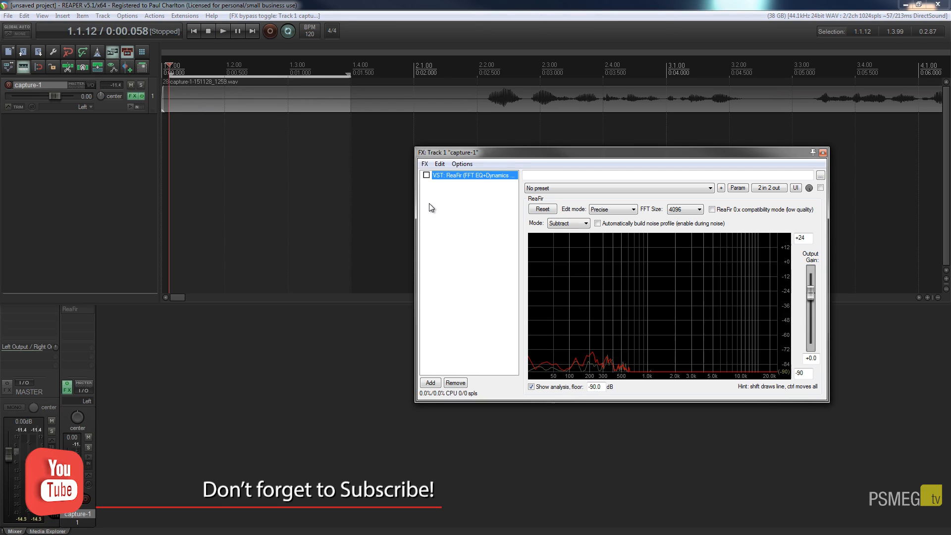
pyautogui.moveTo(499, 159)
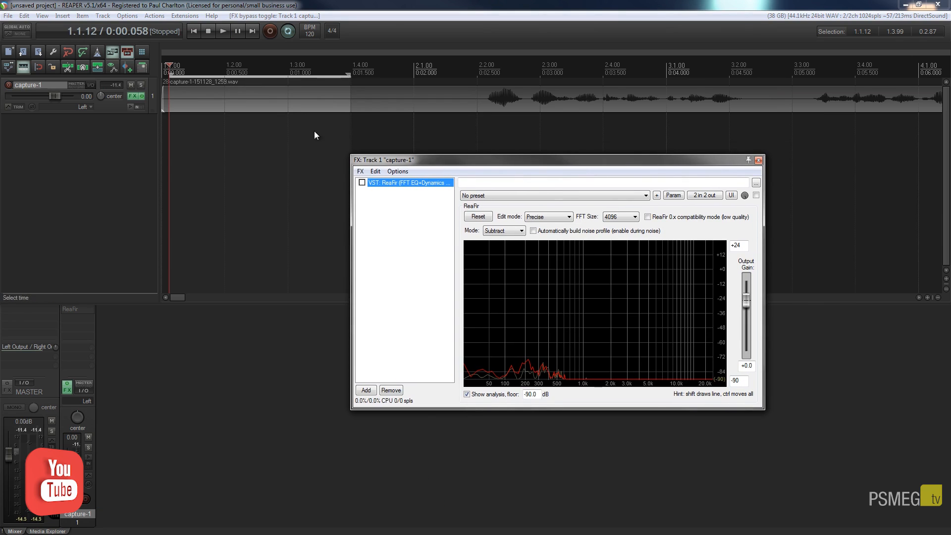
pyautogui.moveTo(196, 155)
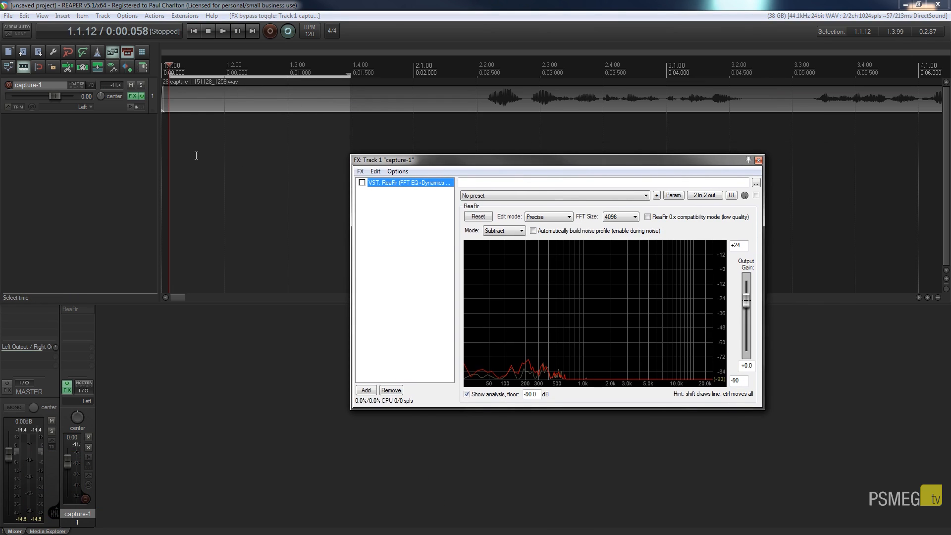
pyautogui.moveTo(228, 223)
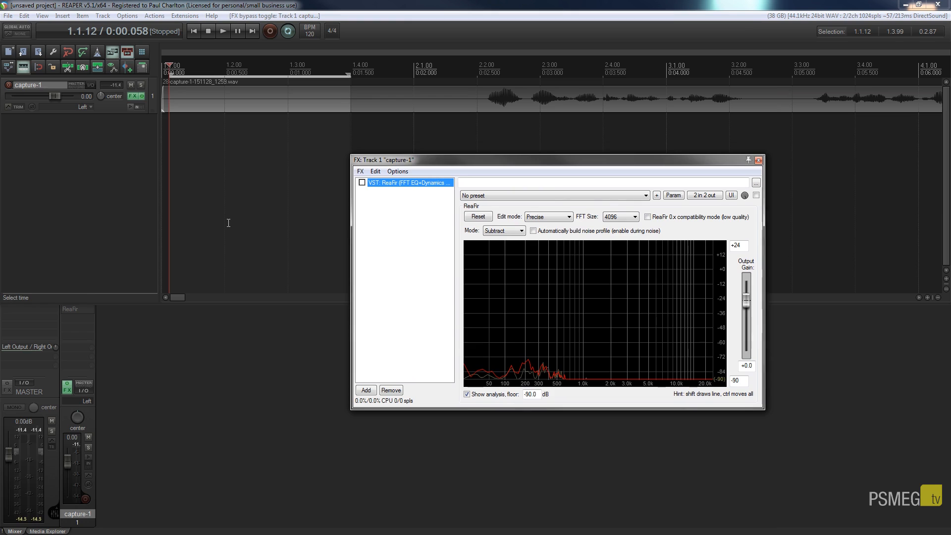
pyautogui.moveTo(339, 101)
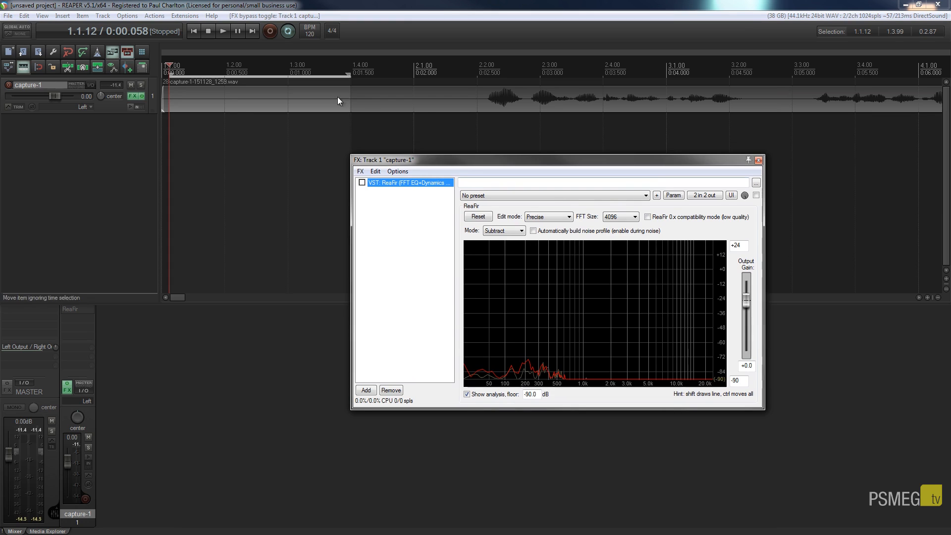